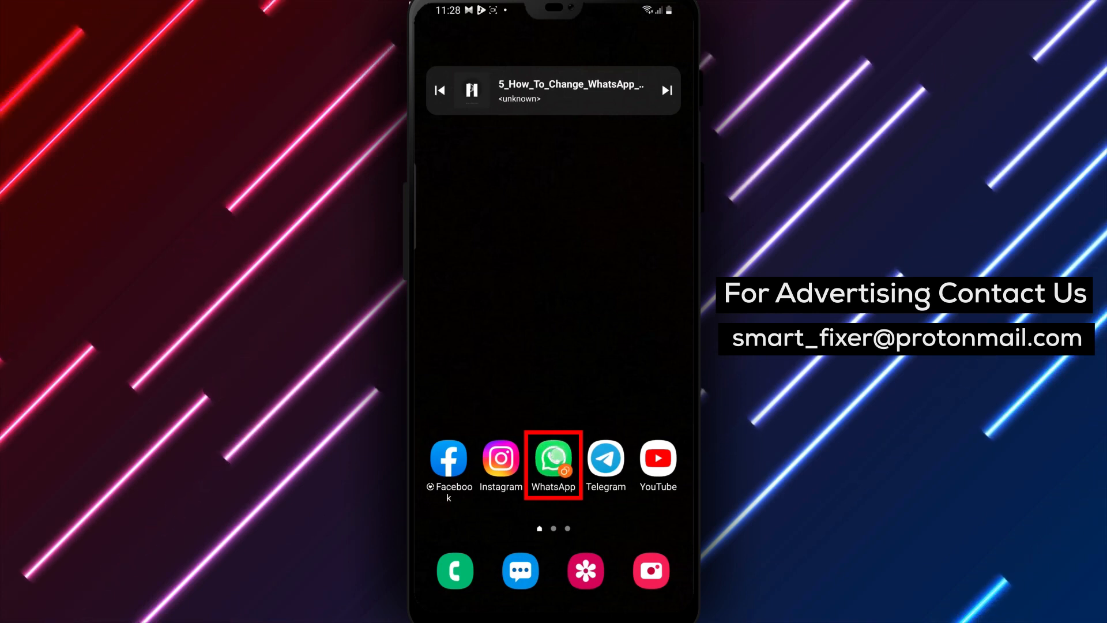
# Launch WhatsApp from the home screen to reach the chats list.
pyautogui.click(553, 458)
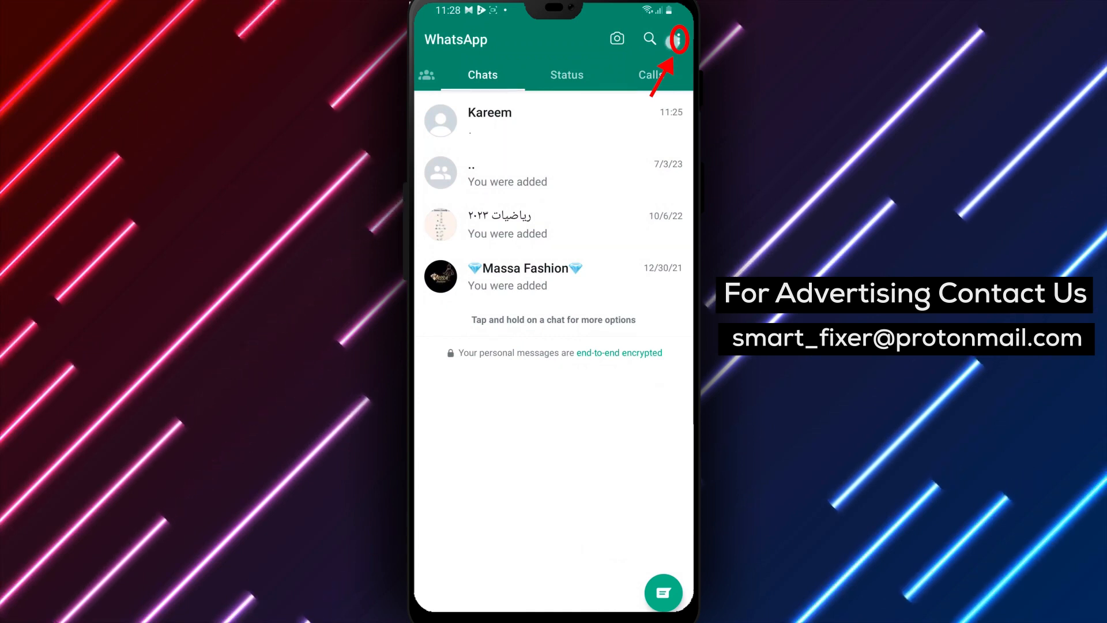
# Go to WhatsApp Settings from the overflow menu.
pyautogui.click(677, 39)
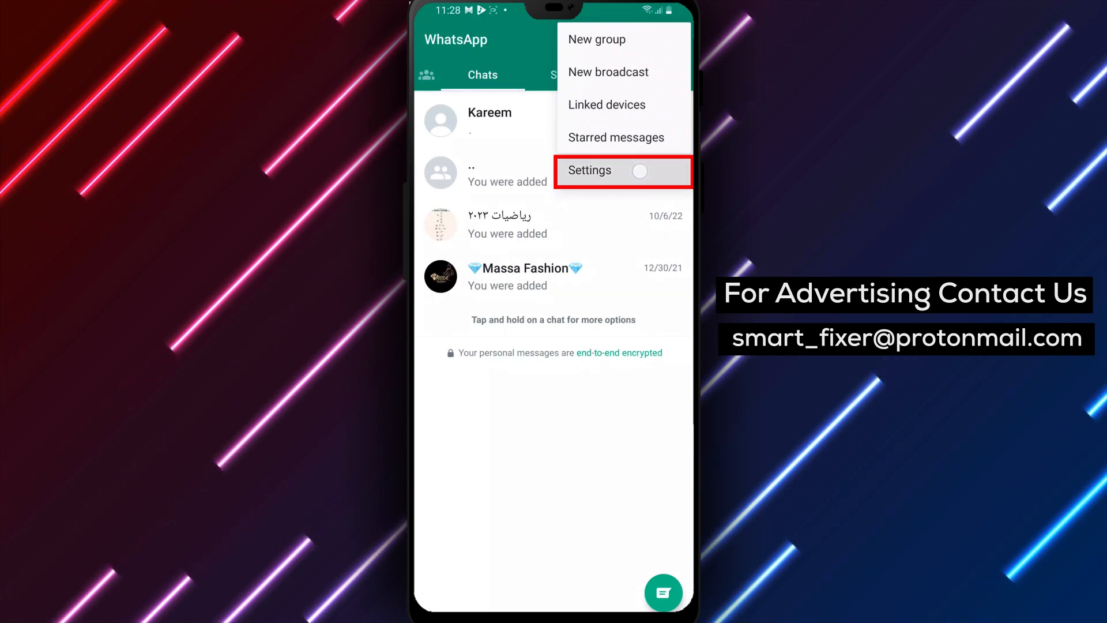
pyautogui.click(590, 171)
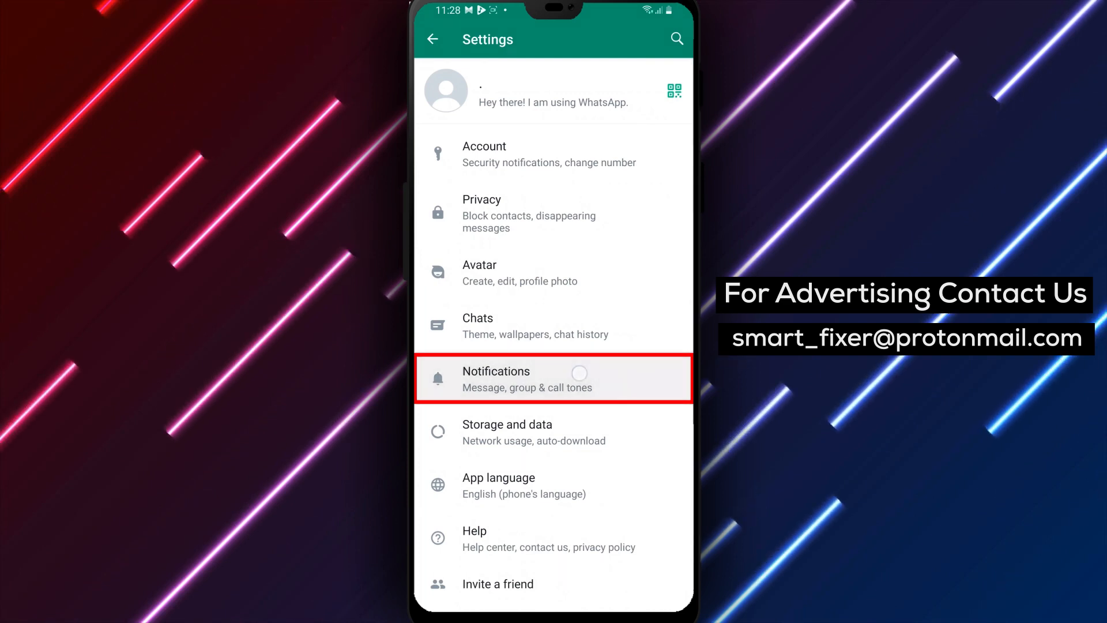
# In Notifications, change the Groups Vibrate setting from Short to Long.
pyautogui.click(526, 380)
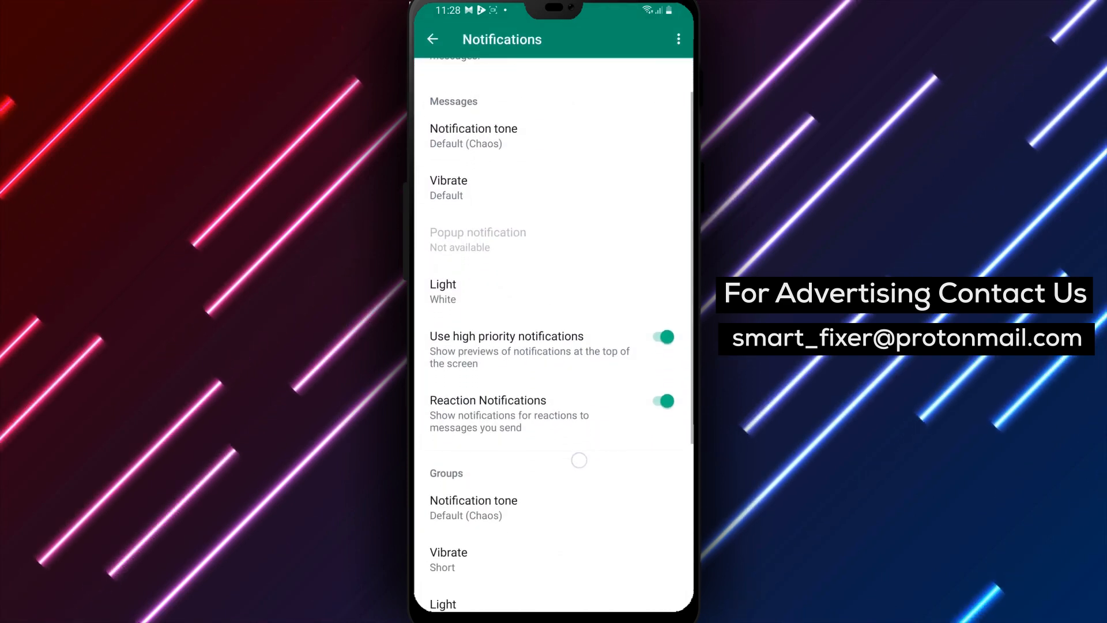
pyautogui.click(449, 188)
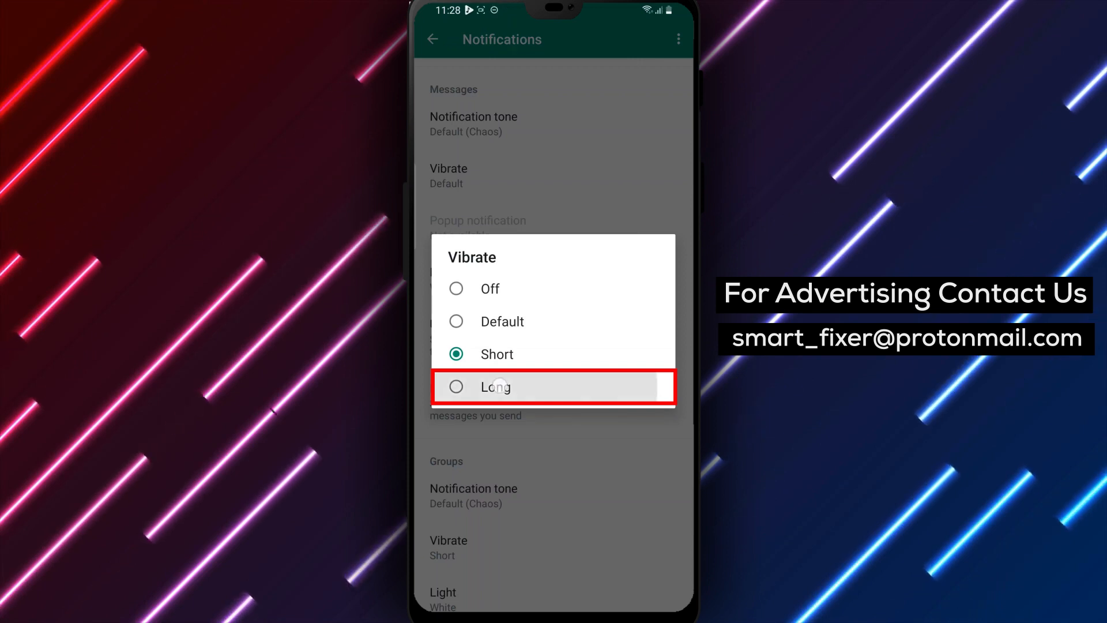
pyautogui.click(494, 387)
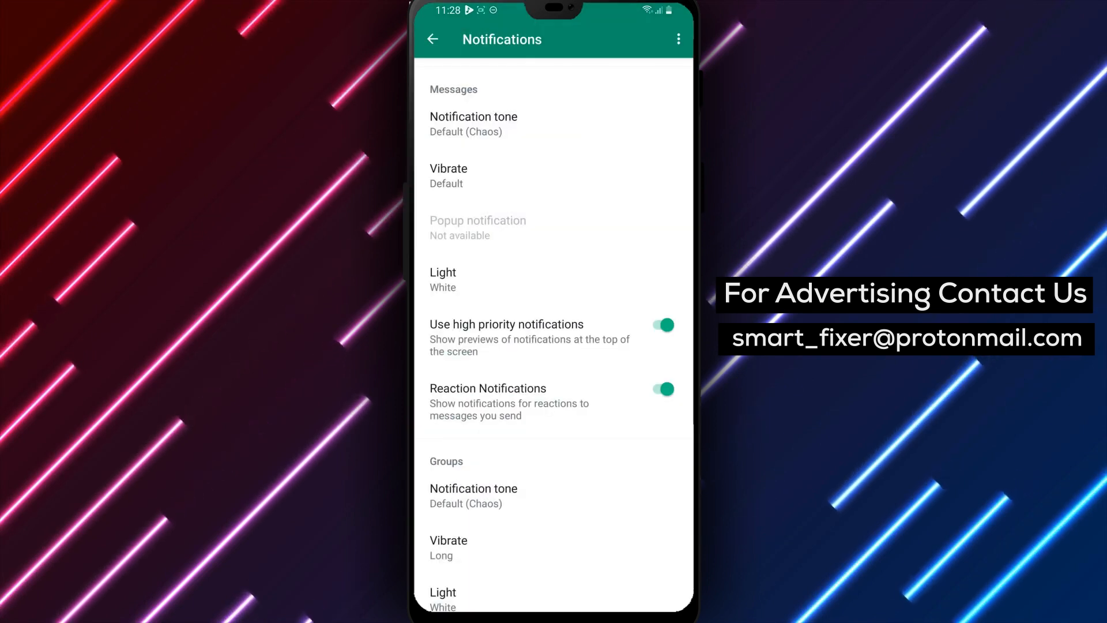